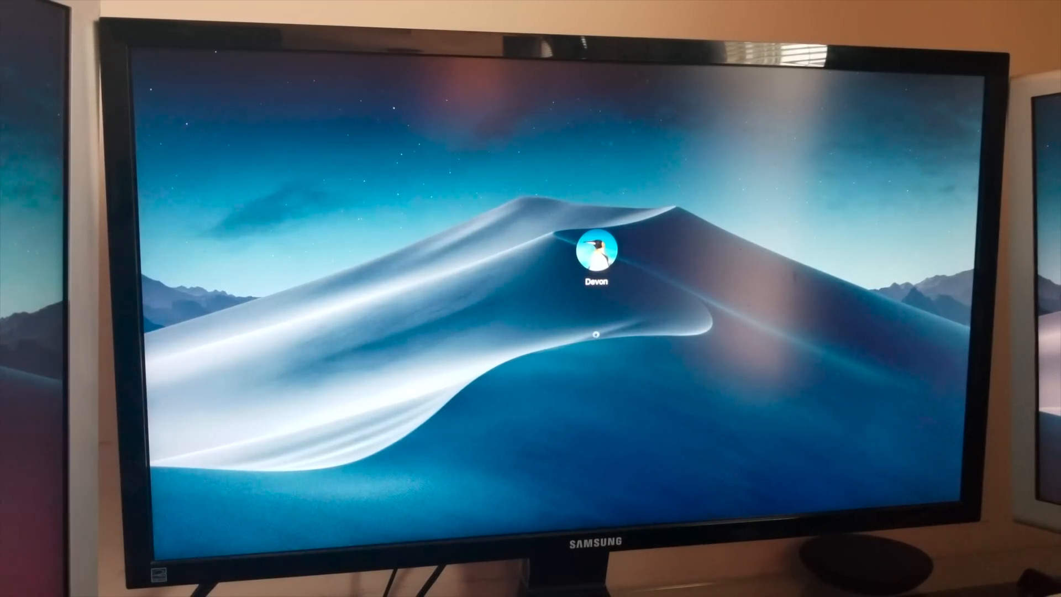
pyautogui.moveTo(342, 120)
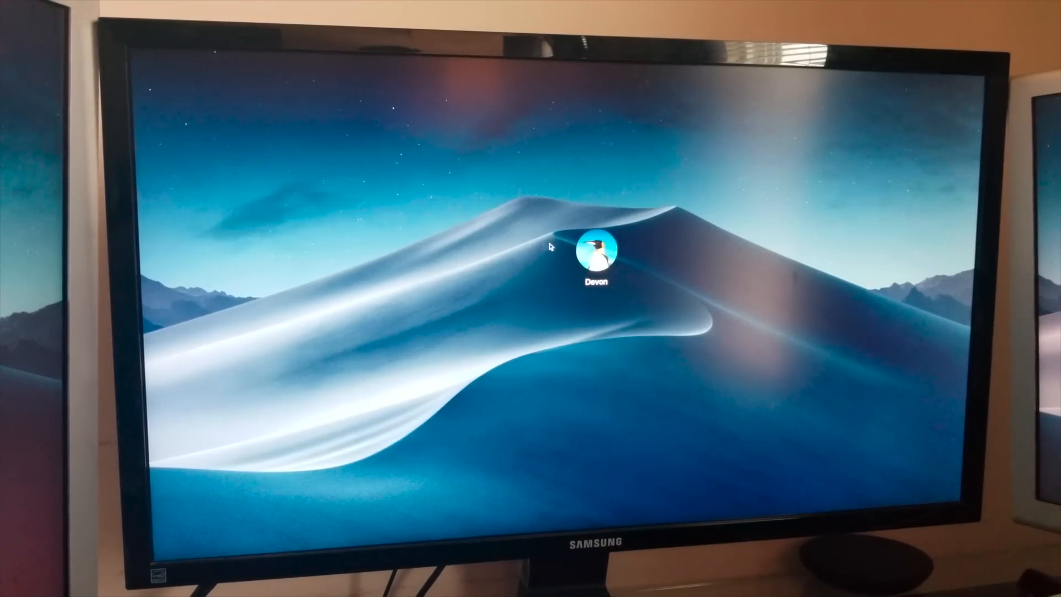
# Sign in to the user account and launch Disk Utility via Spotlight search for 'disk'.
pyautogui.click(595, 251)
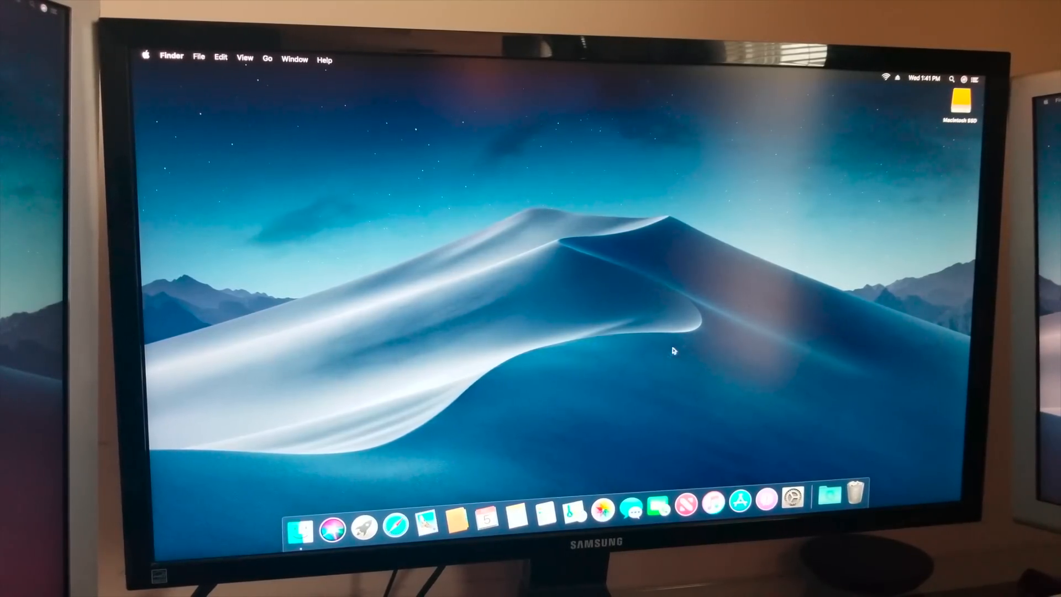
pyautogui.moveTo(519, 86)
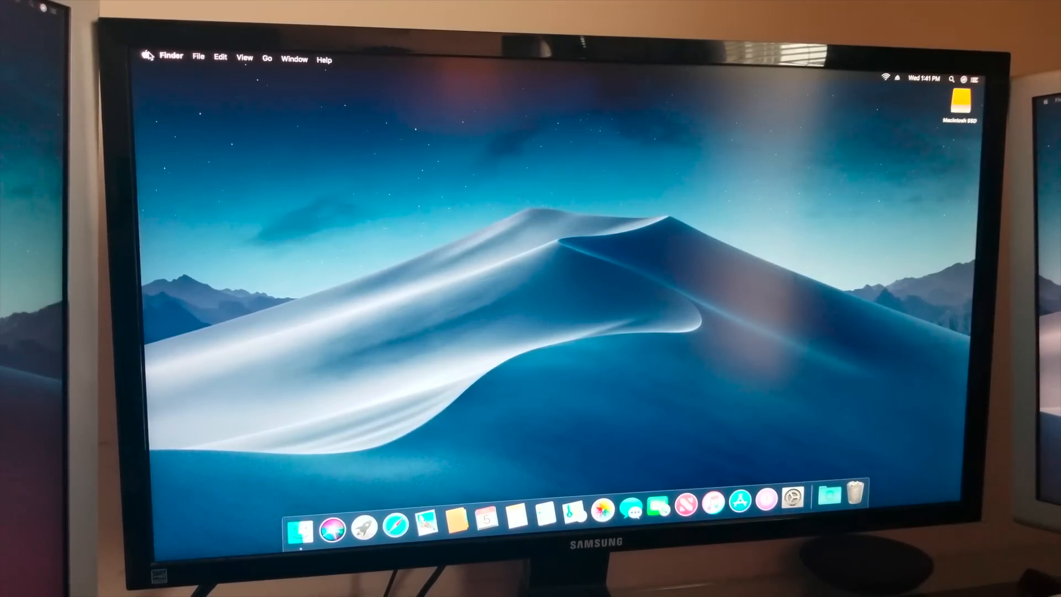
pyautogui.click(145, 54)
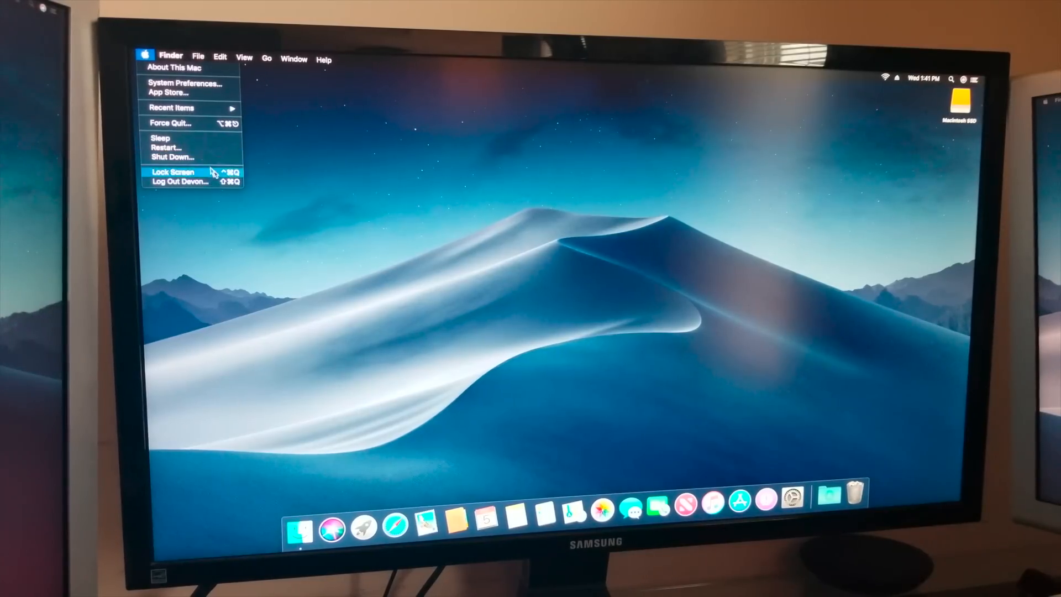
pyautogui.moveTo(169, 157)
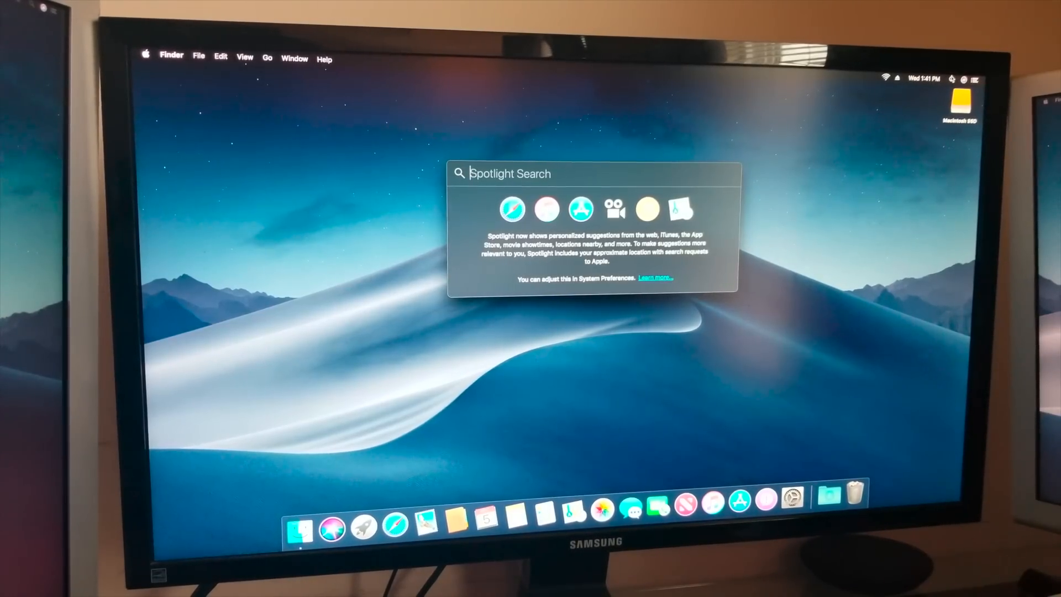
pyautogui.write('disk u')
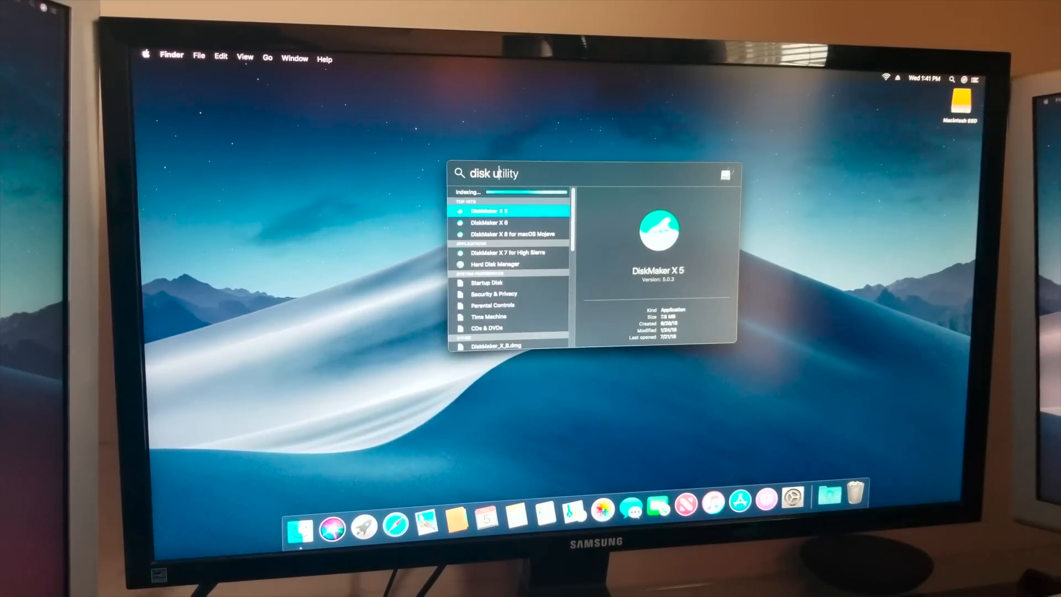
pyautogui.press('Escape')
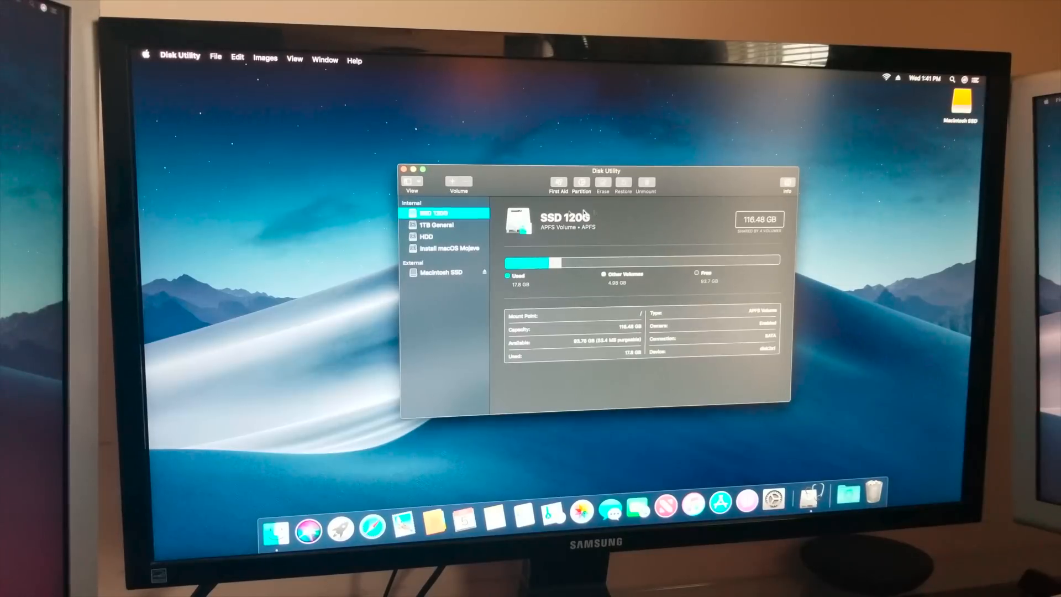
# Erase the external Macintosh SSD renaming it SM951 SSD, then quit Disk Utility.
pyautogui.click(443, 272)
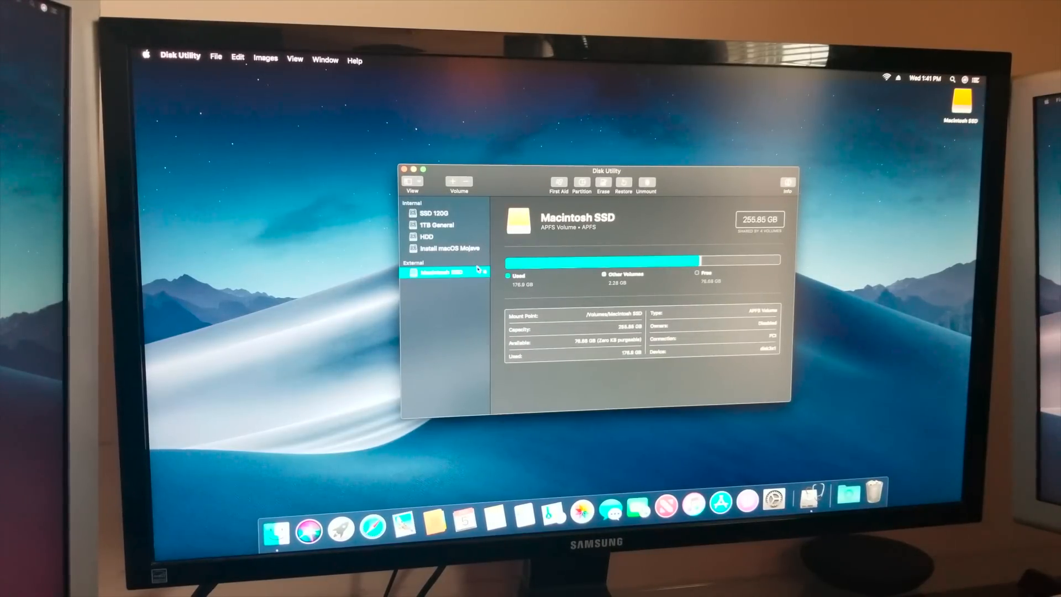
pyautogui.moveTo(712, 224)
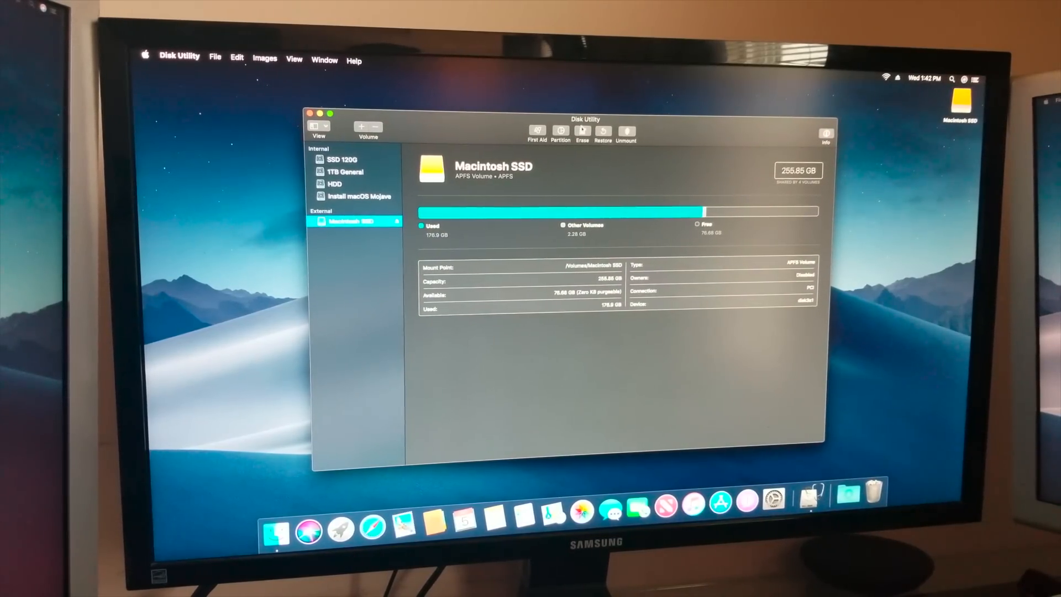
pyautogui.click(581, 130)
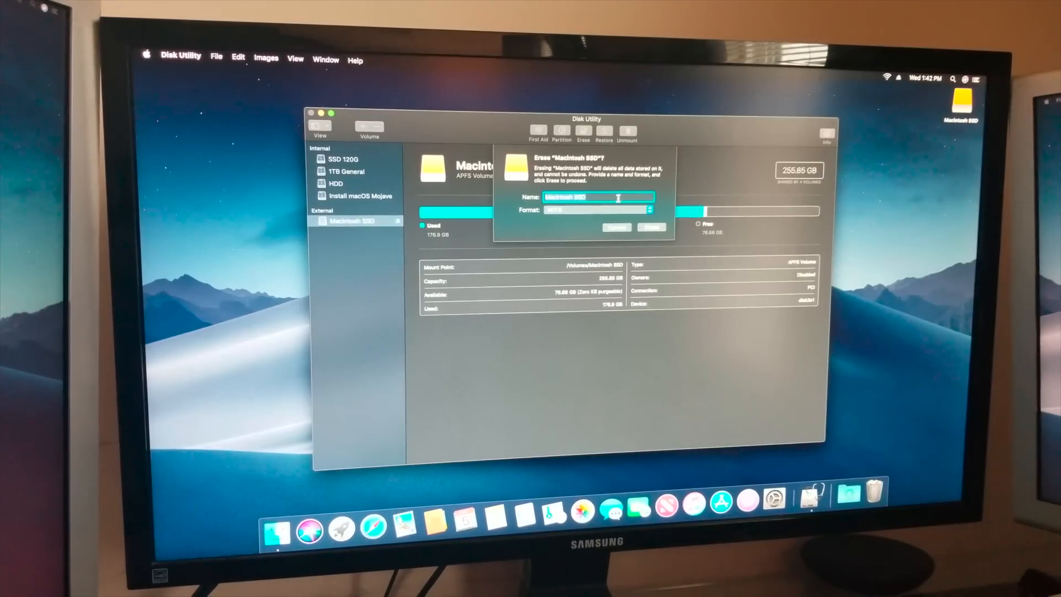
pyautogui.write('SM951 SSD')
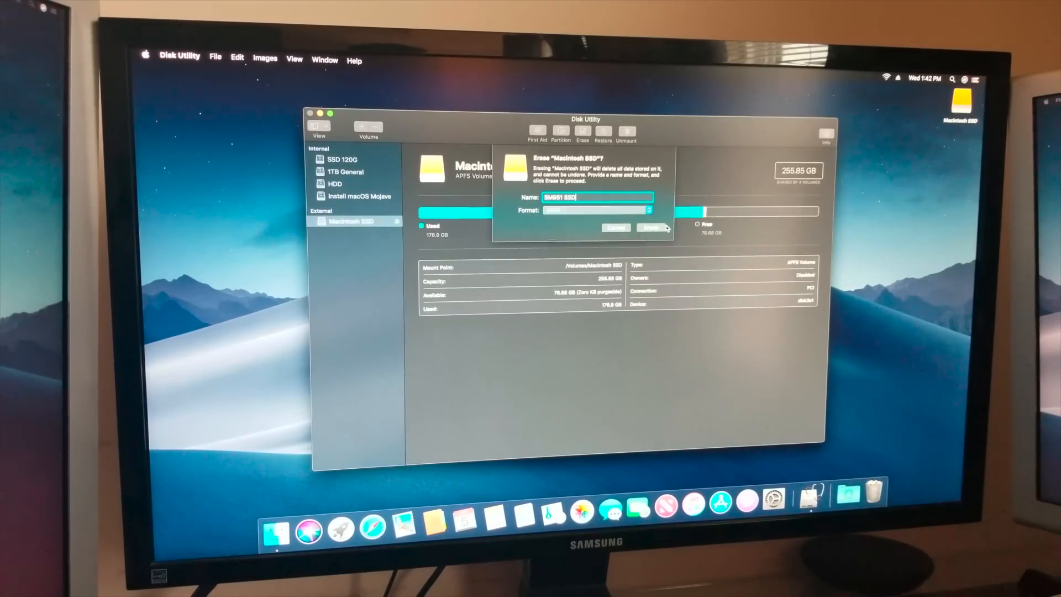
pyautogui.click(650, 227)
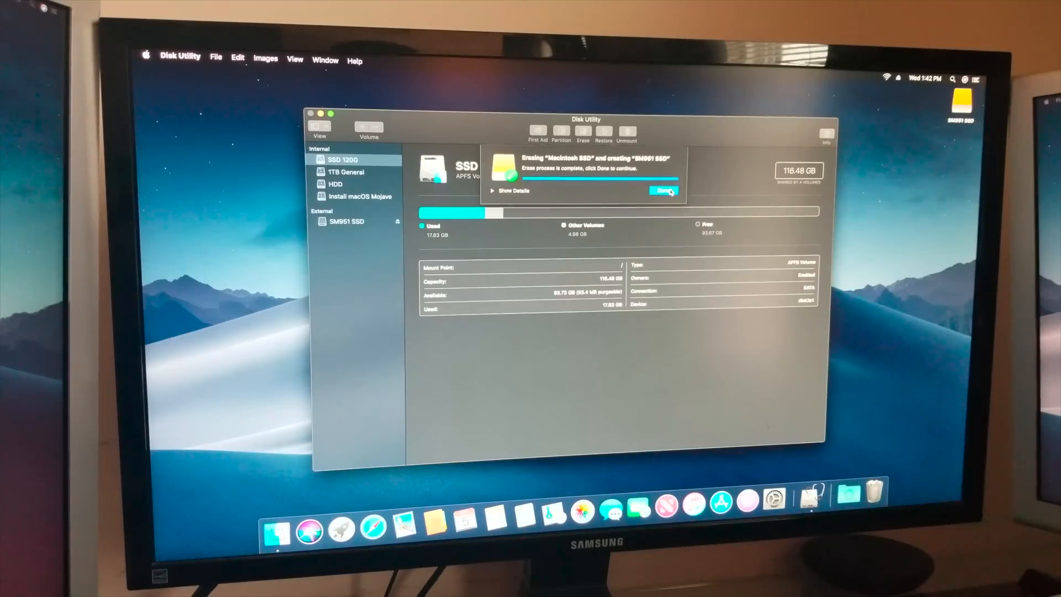
pyautogui.click(666, 190)
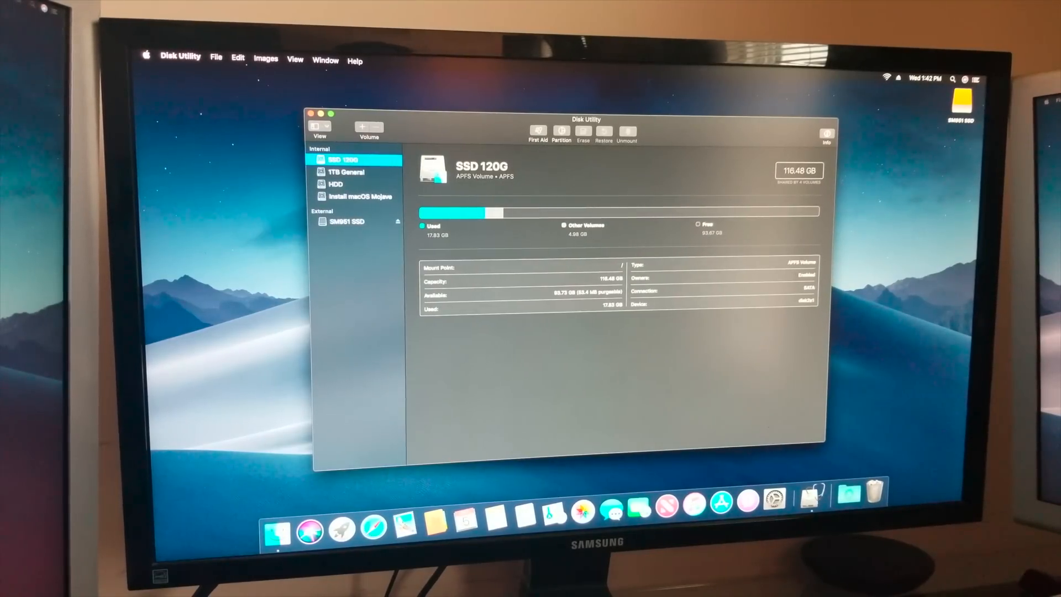
pyautogui.click(312, 113)
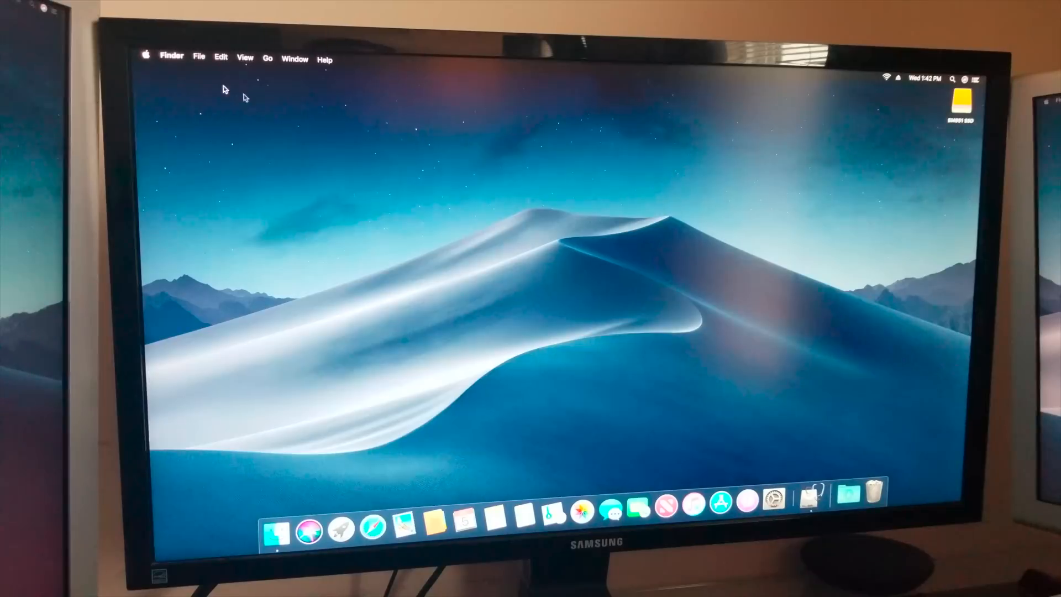
pyautogui.click(146, 55)
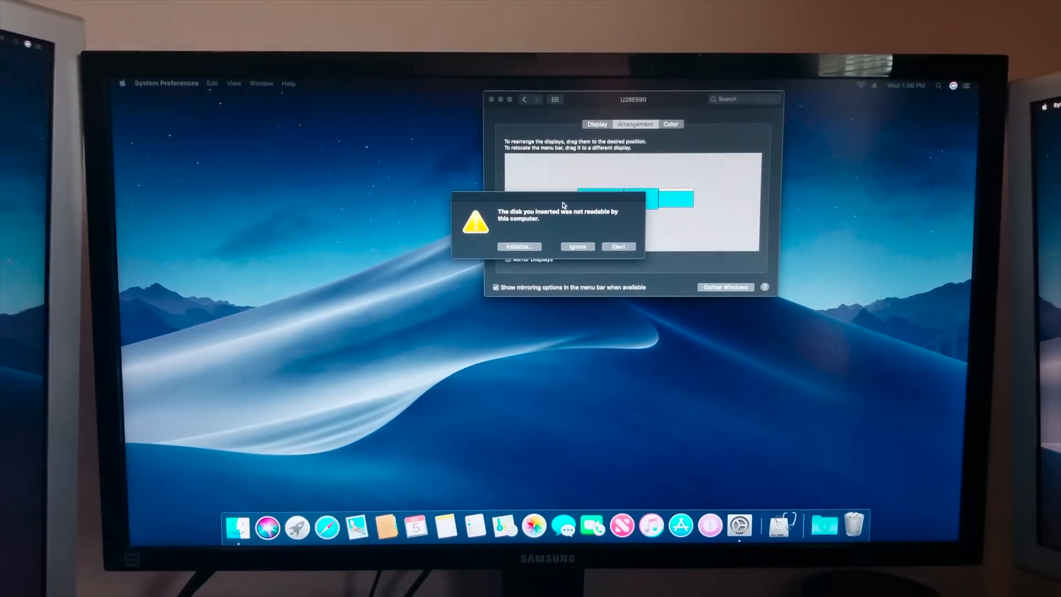
# Dismiss the display settings, initialize the unreadable disk and select the Samsung SSD 970 EVO for erasing.
pyautogui.click(633, 125)
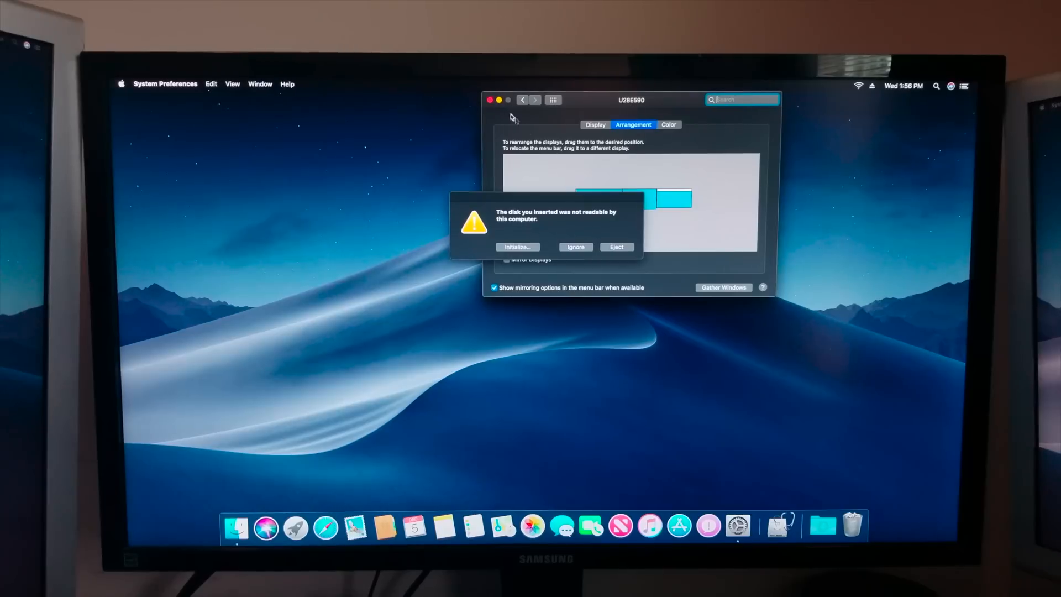
pyautogui.click(490, 101)
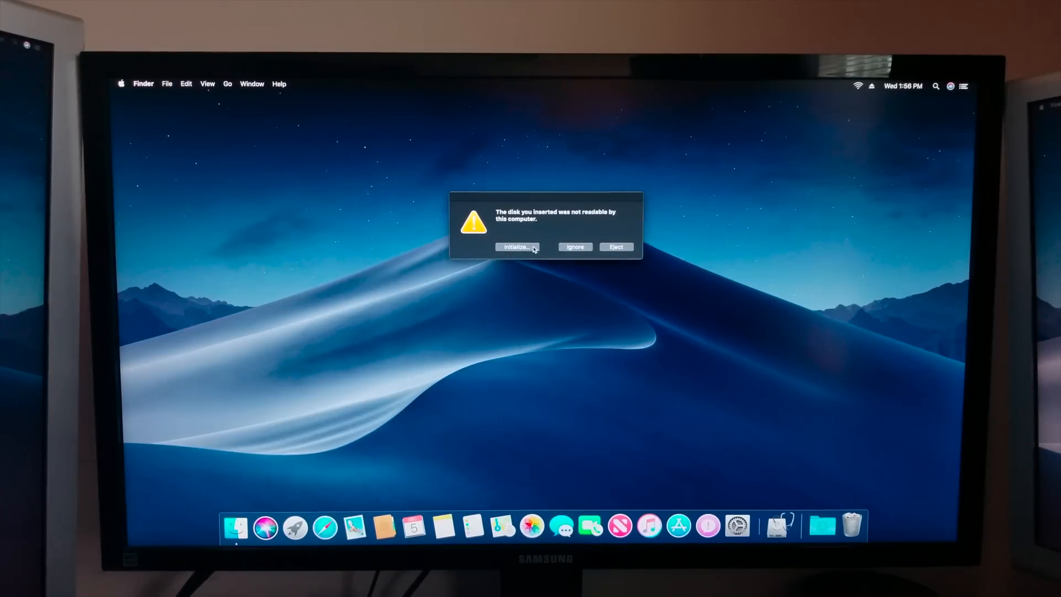
pyautogui.click(517, 247)
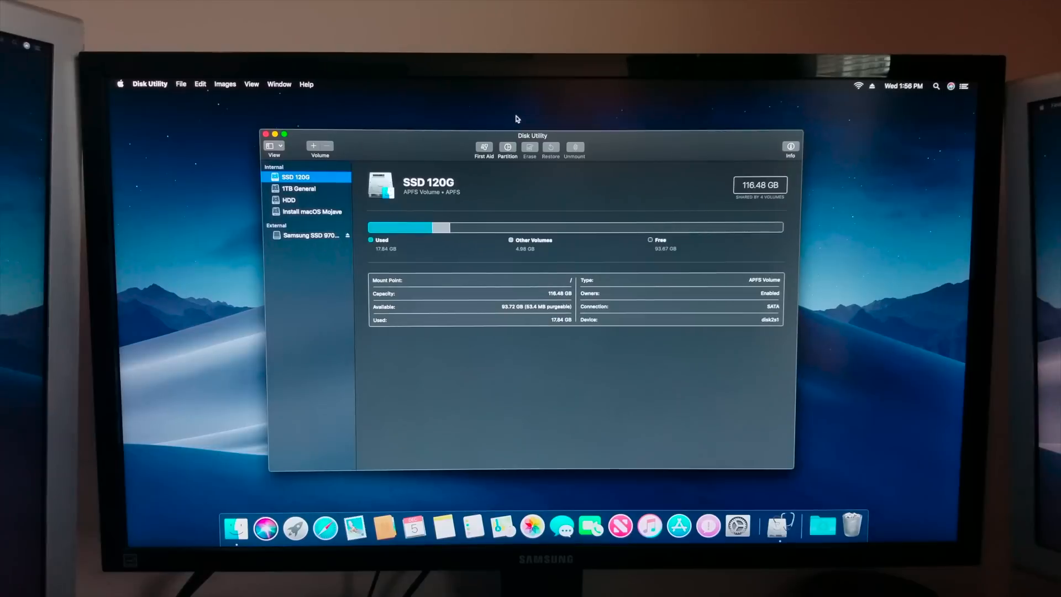
pyautogui.click(308, 234)
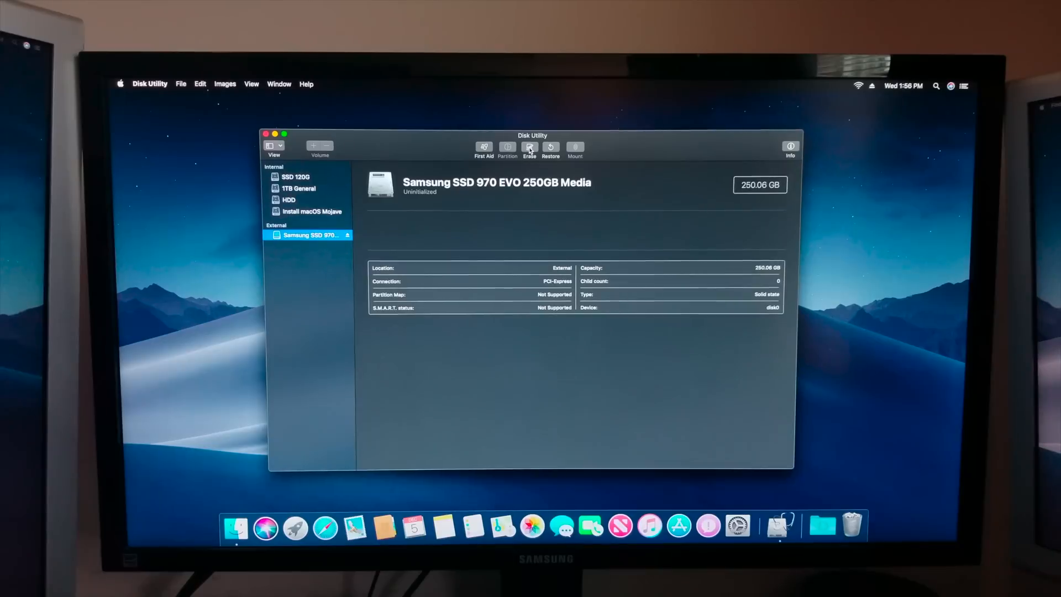
pyautogui.click(529, 147)
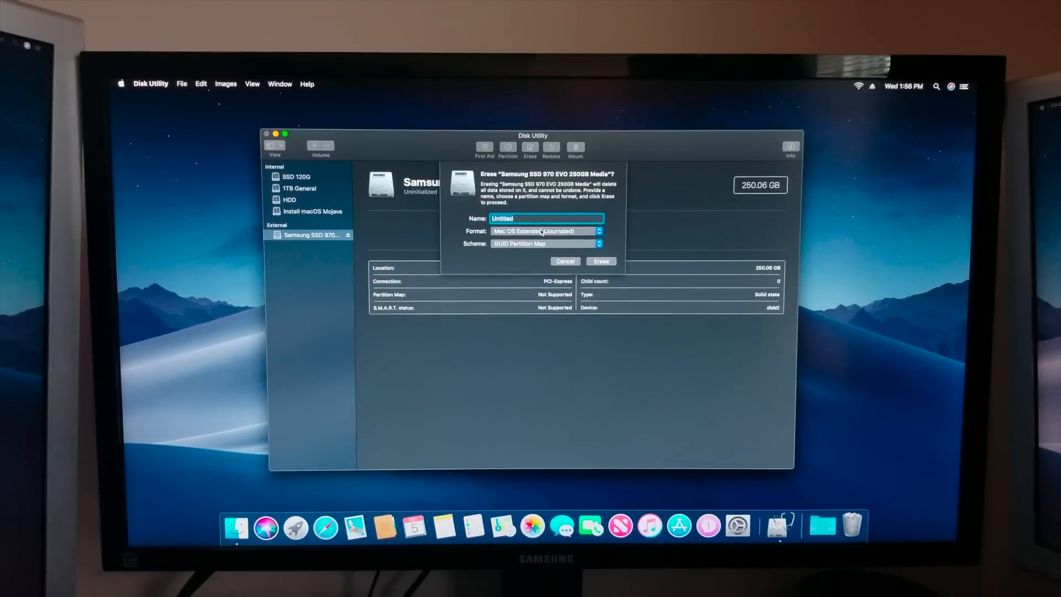
# Erase it as 'Macintosh SSD', decline Time Machine use, and quit Disk Utility.
pyautogui.write('M')
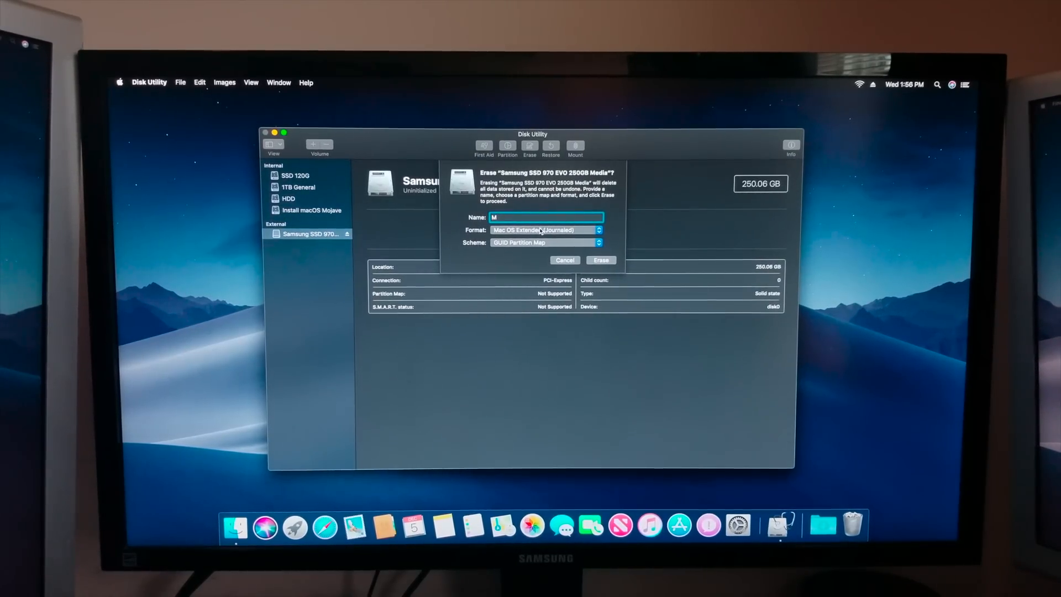
pyautogui.write('acintosh SSD')
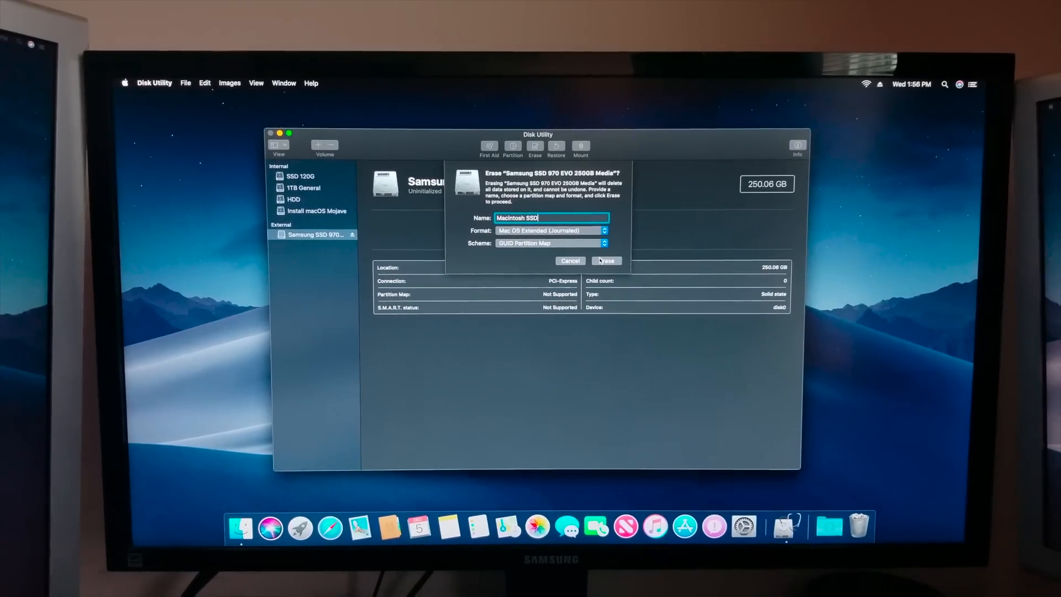
pyautogui.click(605, 261)
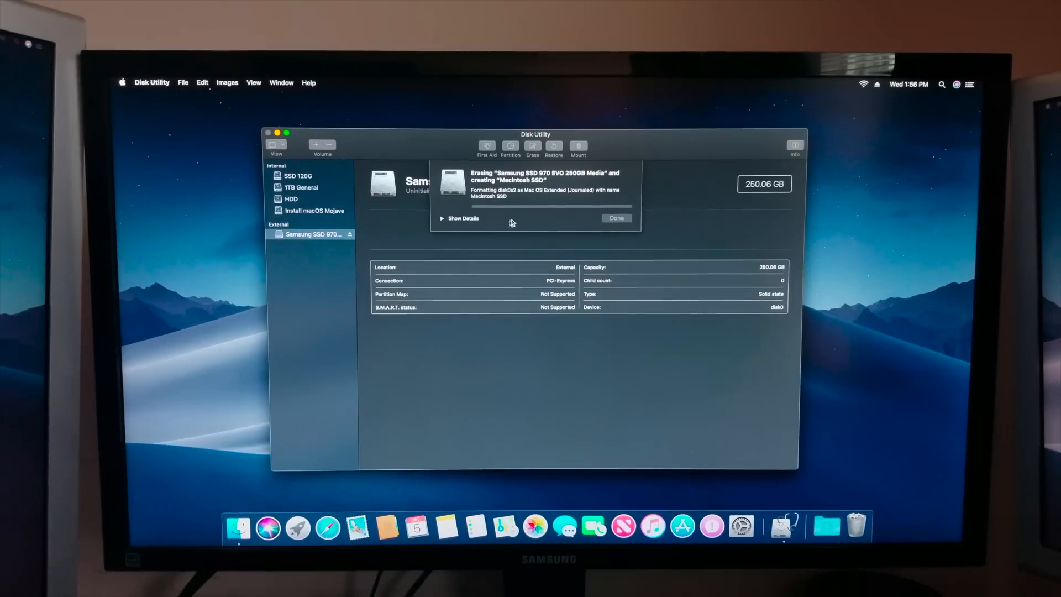
pyautogui.click(463, 218)
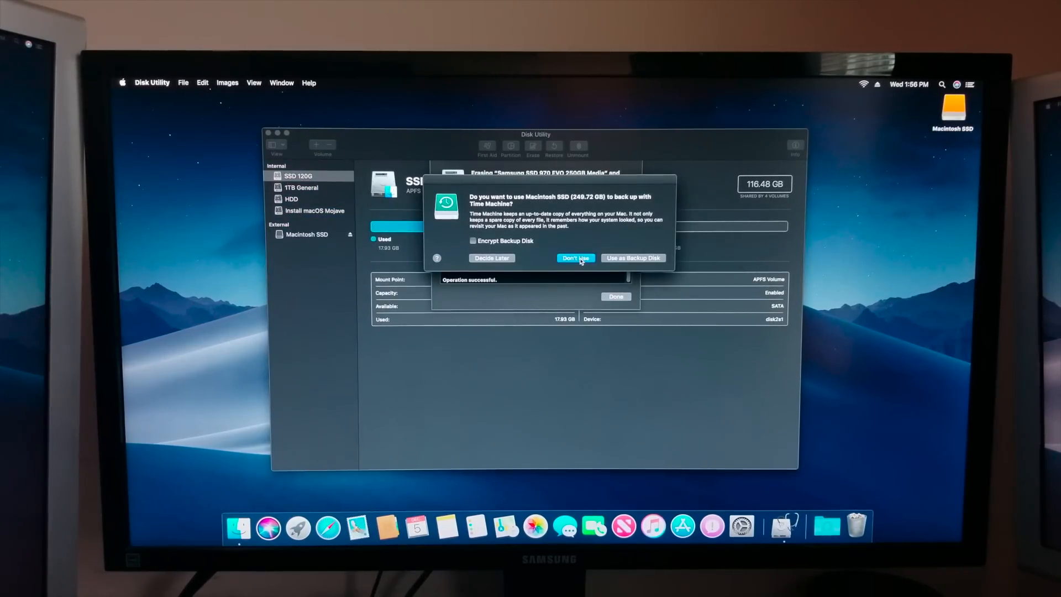
pyautogui.click(574, 257)
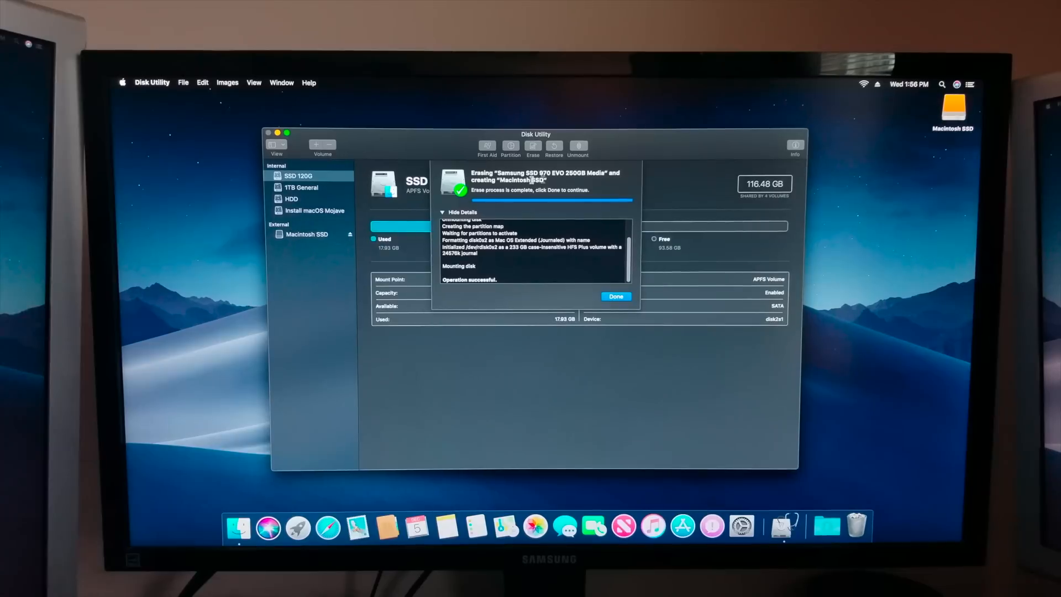
pyautogui.click(614, 296)
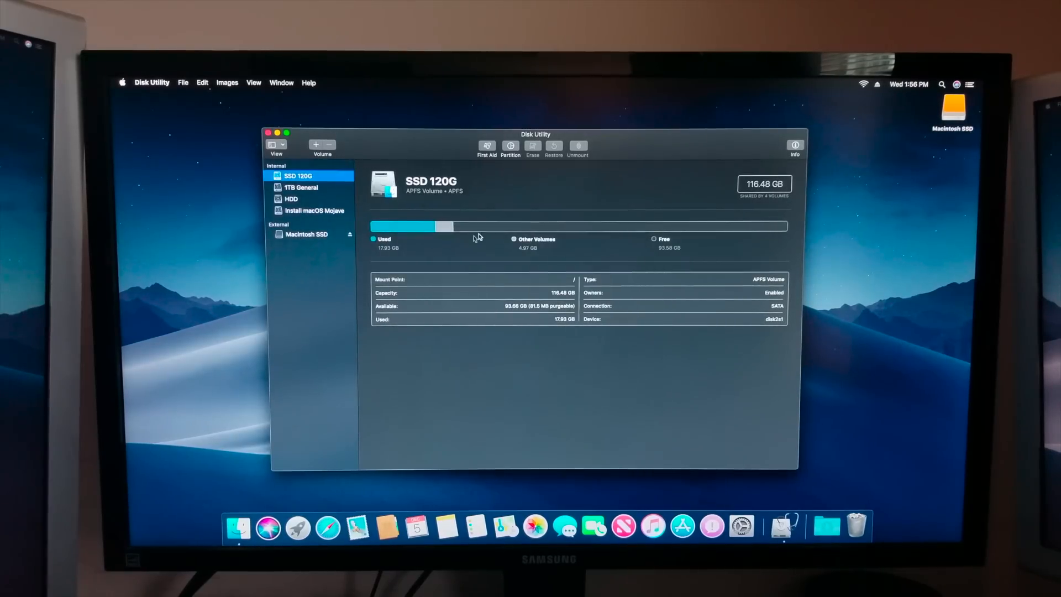
pyautogui.click(306, 234)
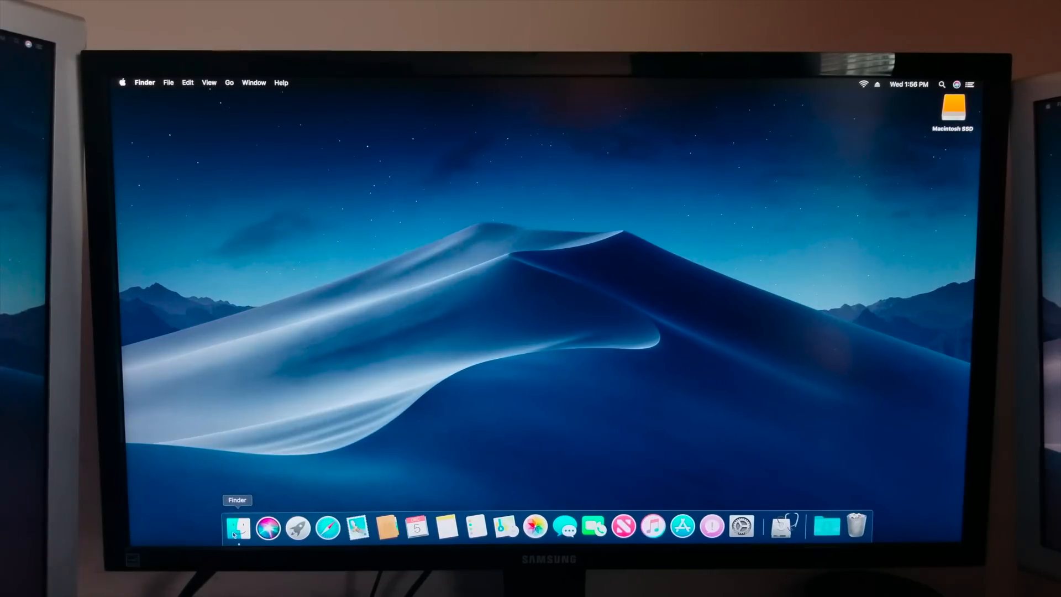
# Unlock Startup Disk preferences, authenticate, and restart the Mac from SSD 1200.
pyautogui.click(239, 527)
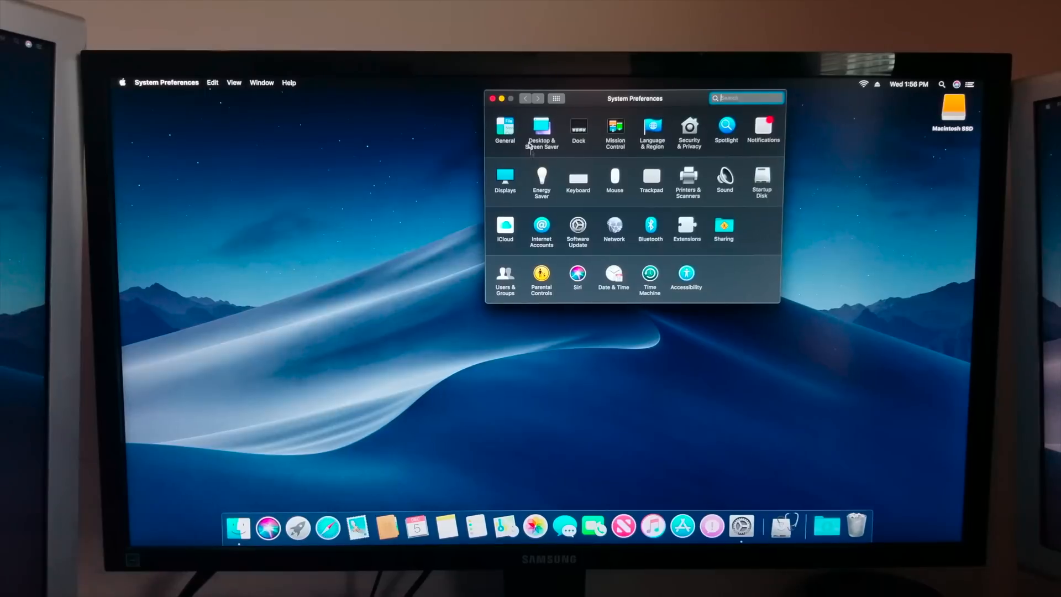
pyautogui.moveTo(759, 183)
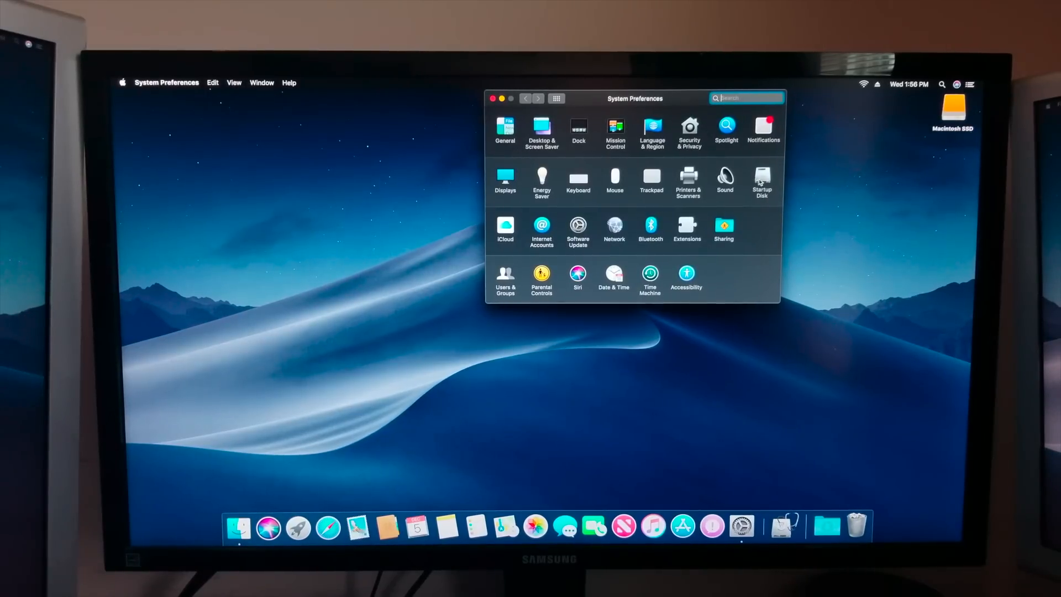
pyautogui.click(761, 178)
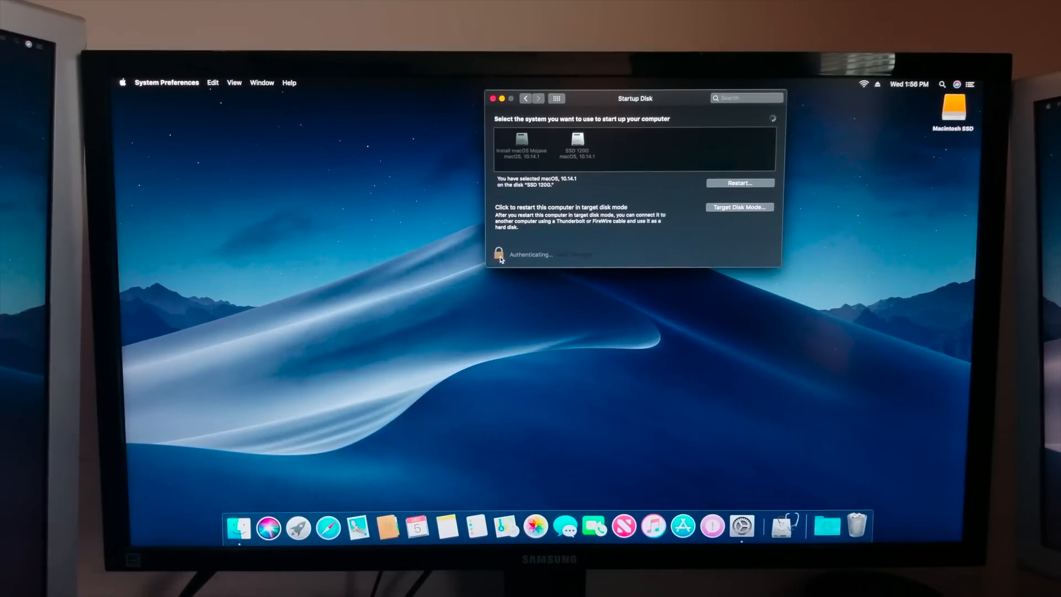
pyautogui.click(497, 254)
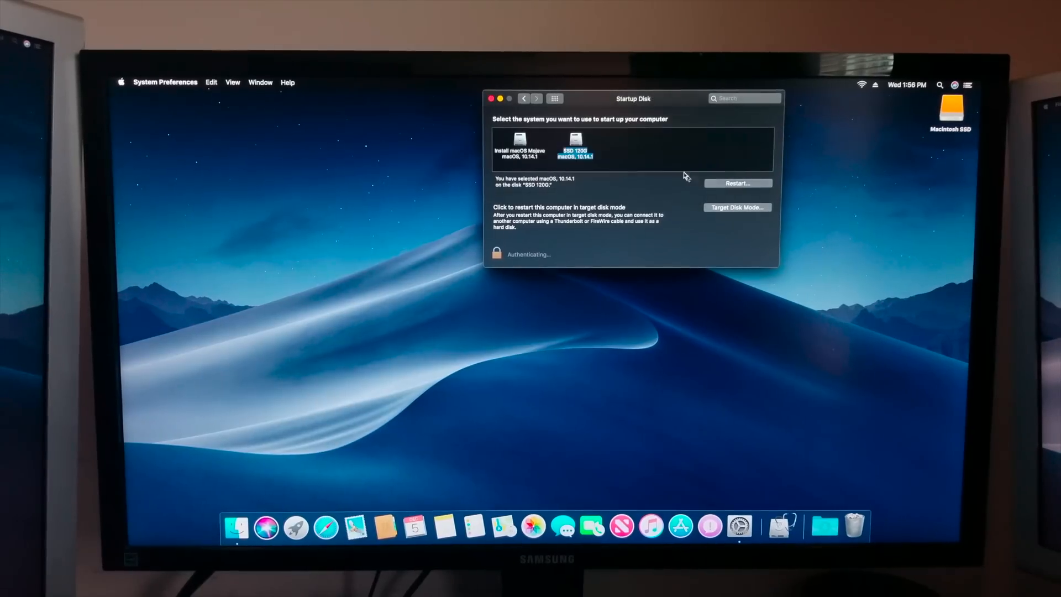
pyautogui.click(520, 149)
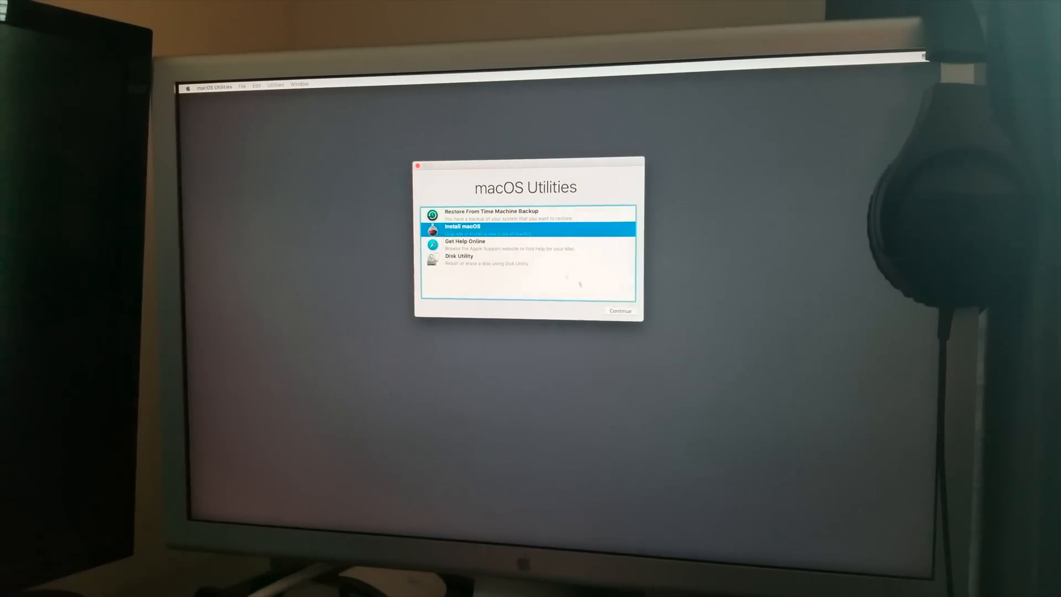
pyautogui.click(619, 310)
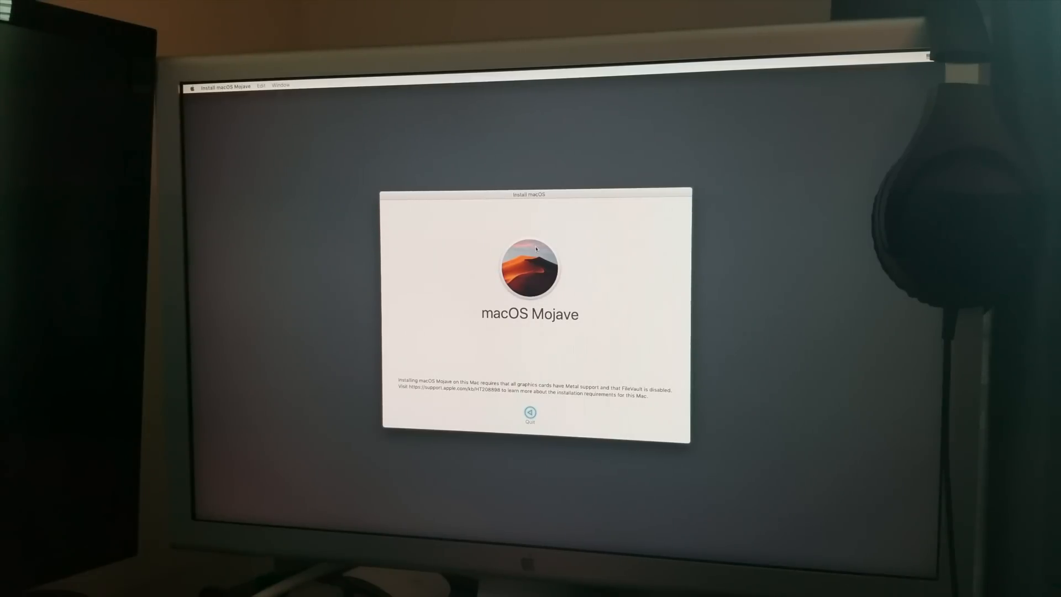
pyautogui.click(192, 88)
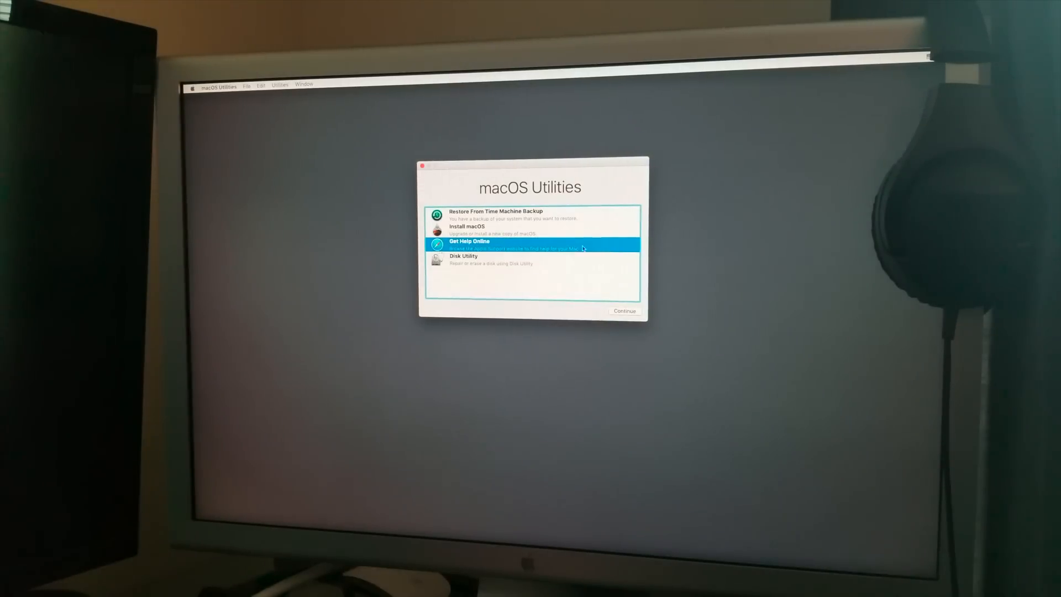
pyautogui.click(217, 84)
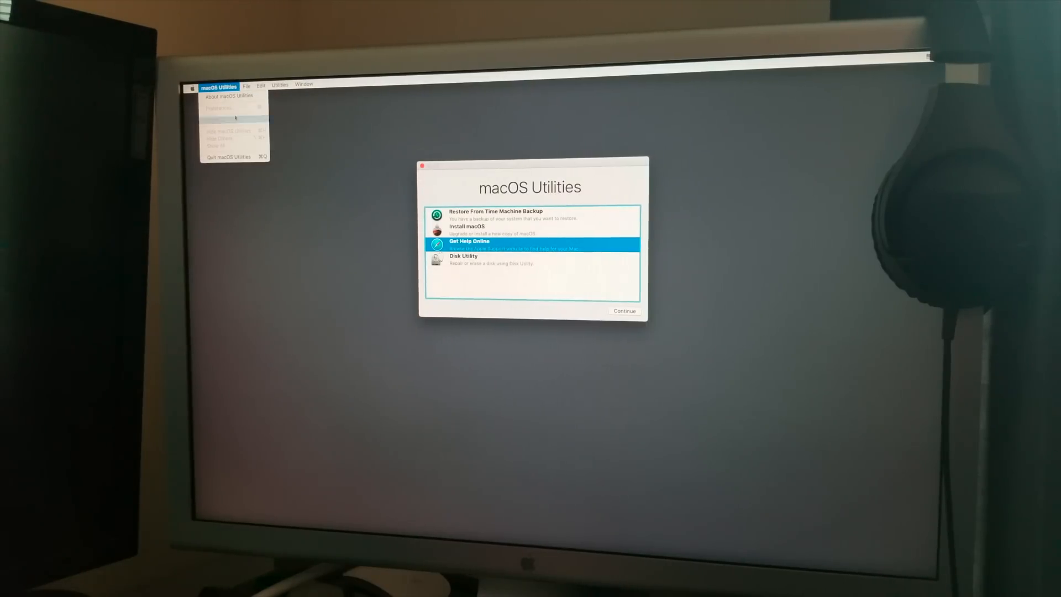
pyautogui.click(280, 84)
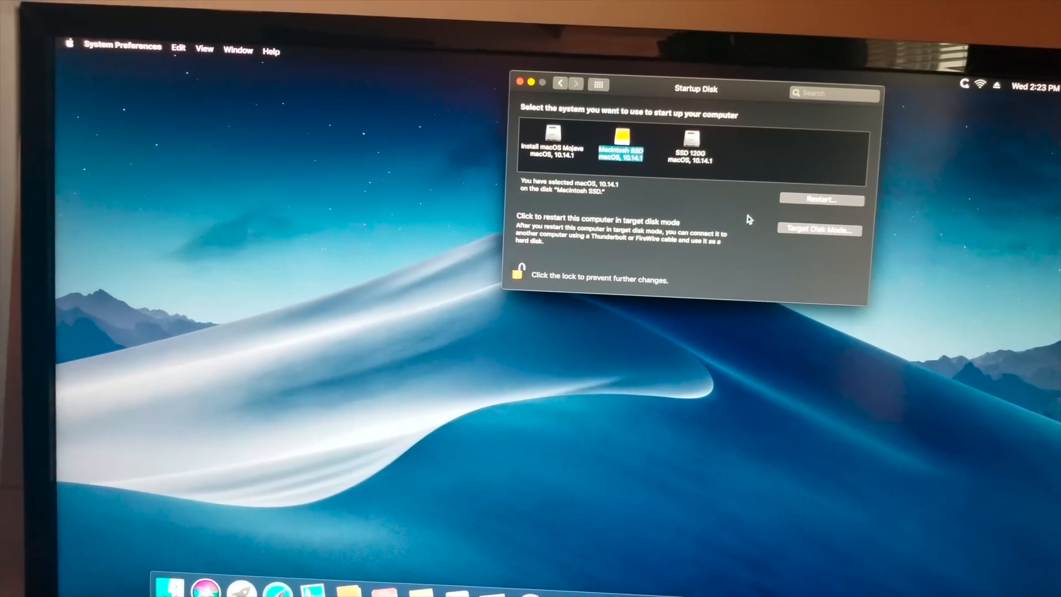
# Select Macintosh SSD in the Startup Disk preferences.
pyautogui.click(519, 82)
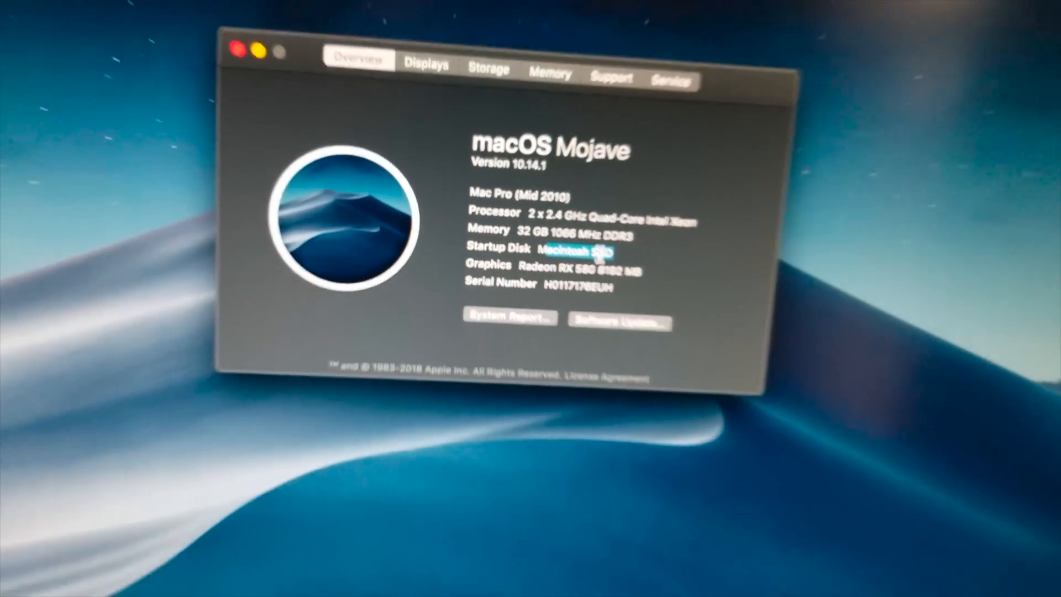
# View the Displays info in About This Mac, close it, and launch Blackmagic Disk Speed Test.
pyautogui.click(424, 63)
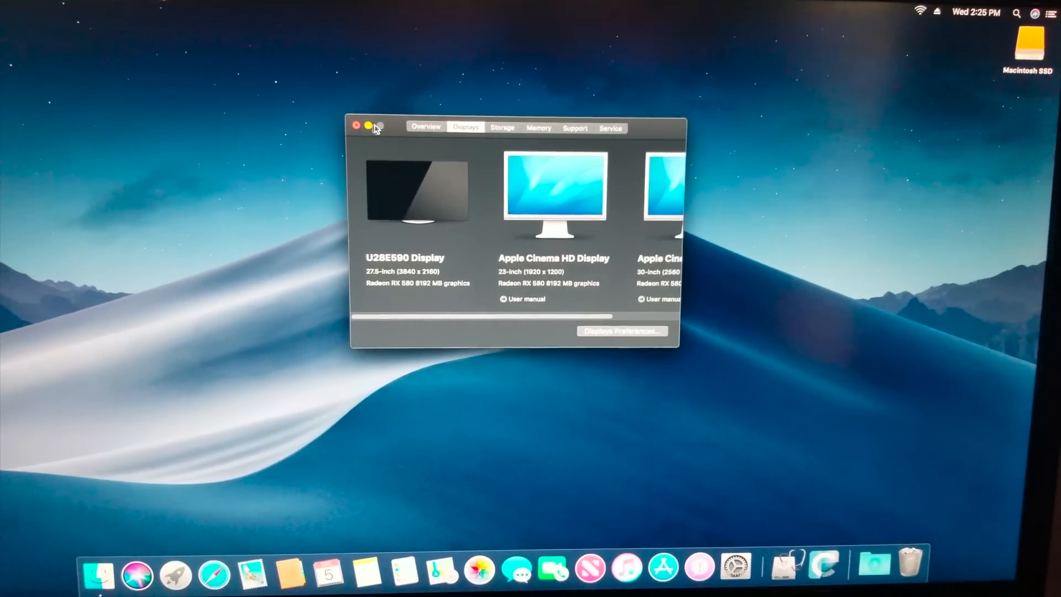
pyautogui.click(357, 126)
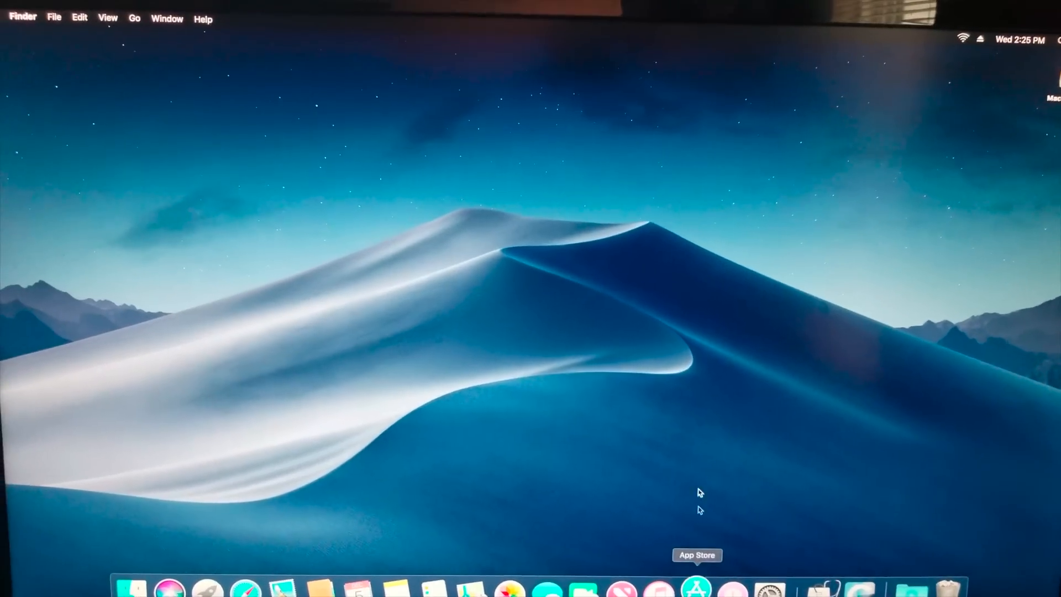
pyautogui.click(696, 584)
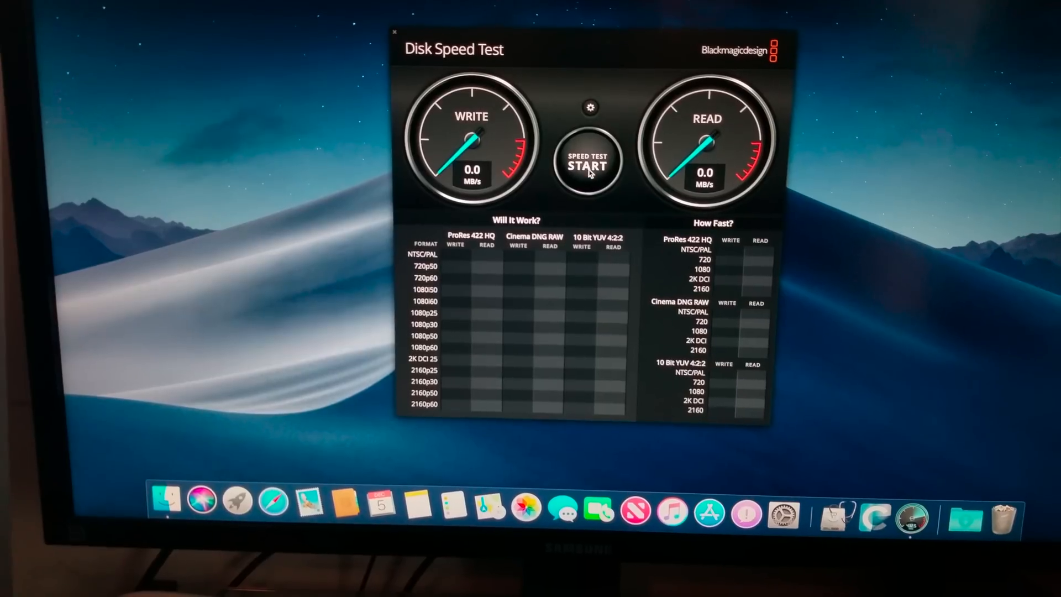
# Start the disk speed benchmark, stop it, and start it again for a full run.
pyautogui.click(587, 165)
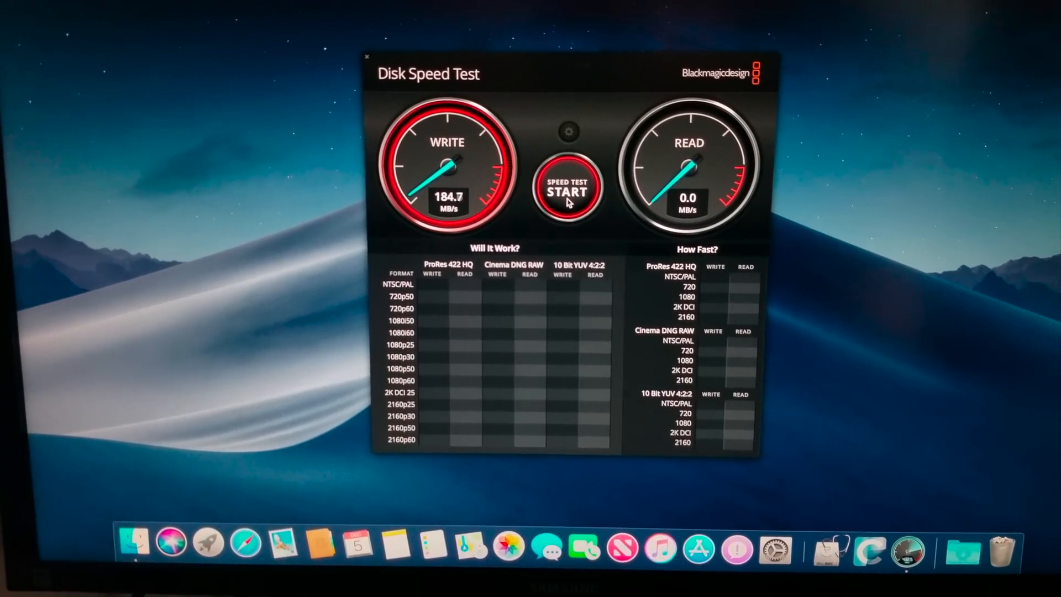
pyautogui.click(567, 189)
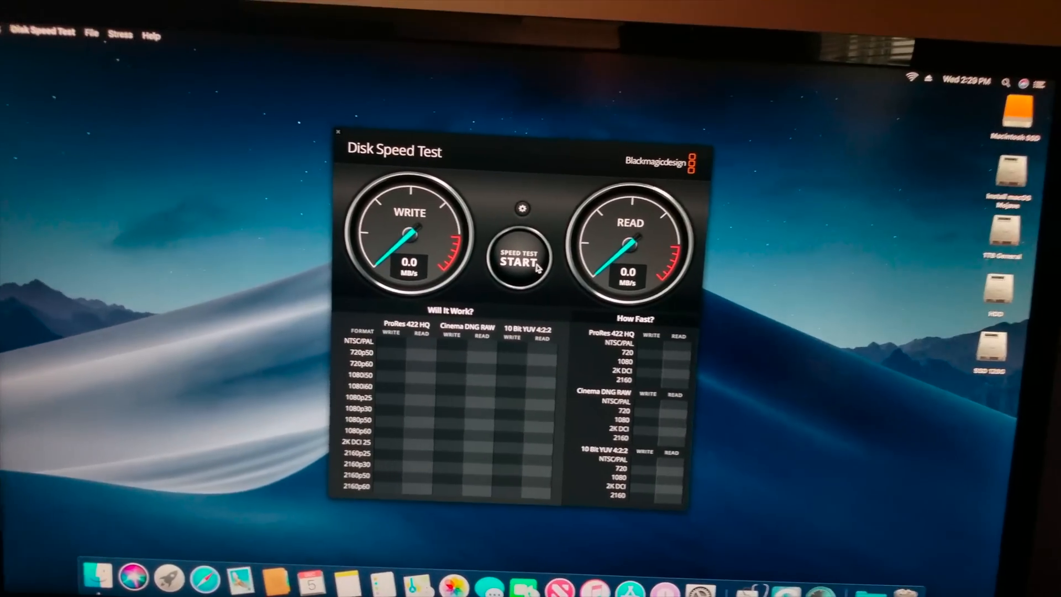
pyautogui.click(521, 258)
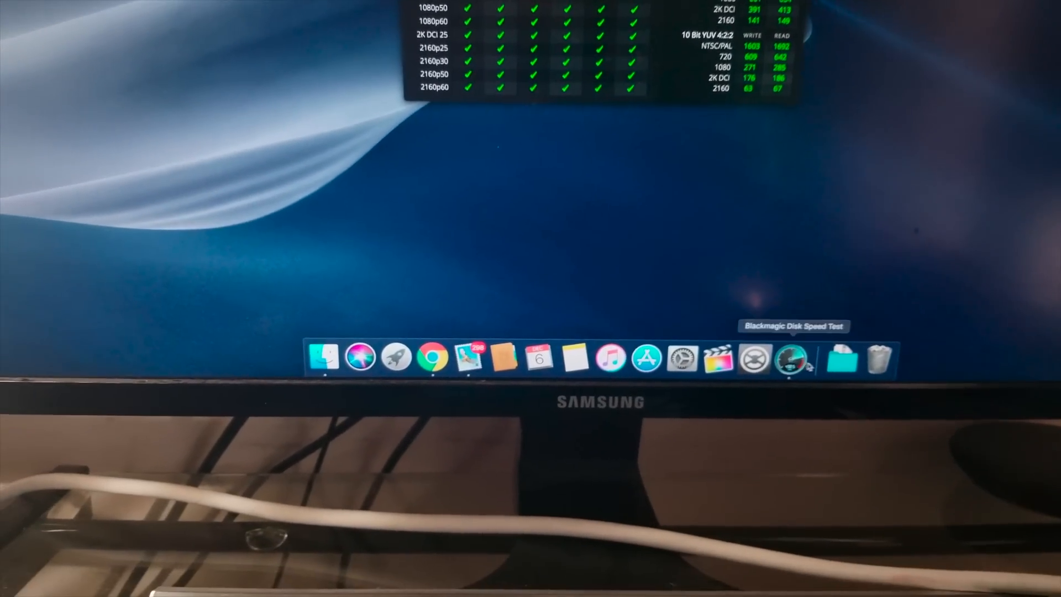
# Bring up the Dock's context menu of behaviour options from the Dock divider.
pyautogui.rightClick(791, 358)
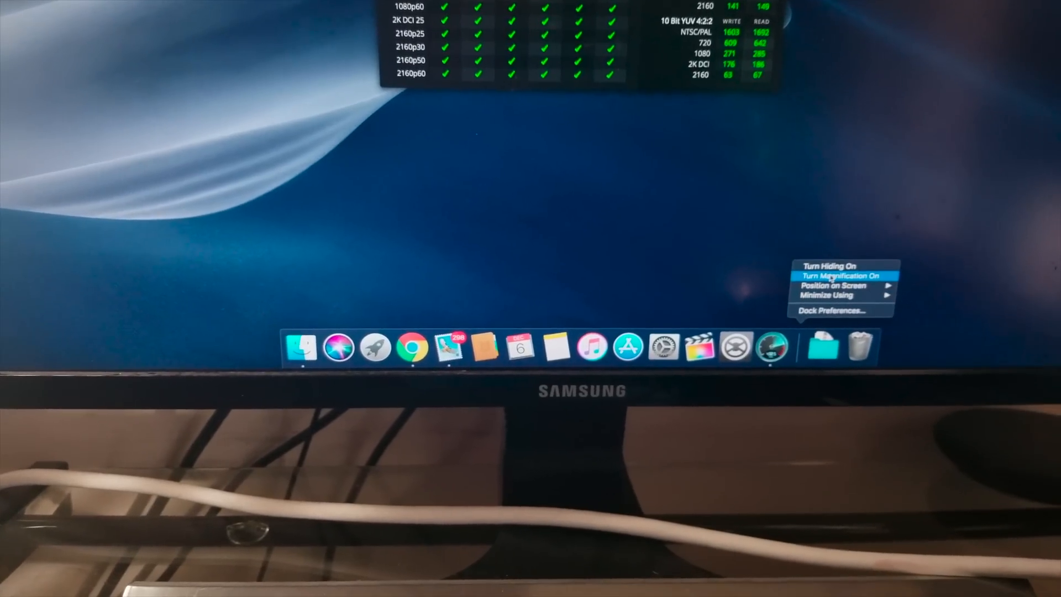